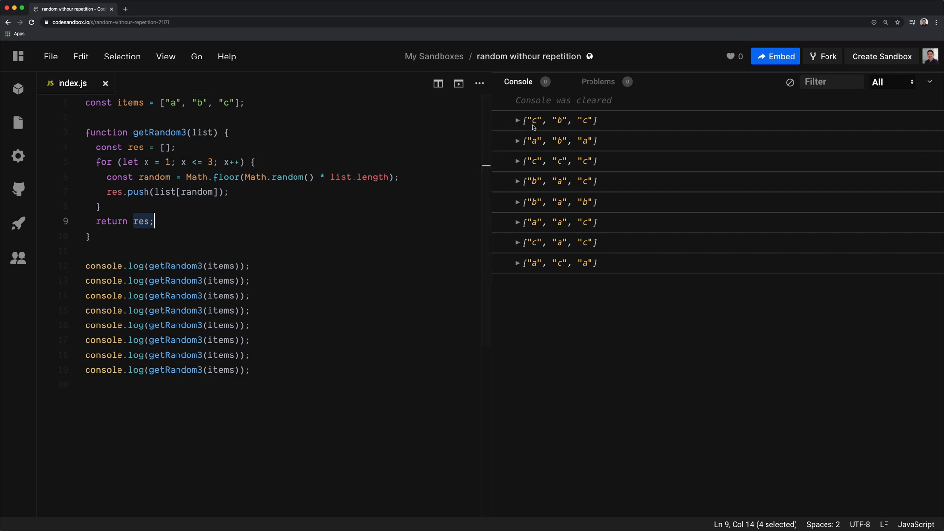
mouse_move(540, 121)
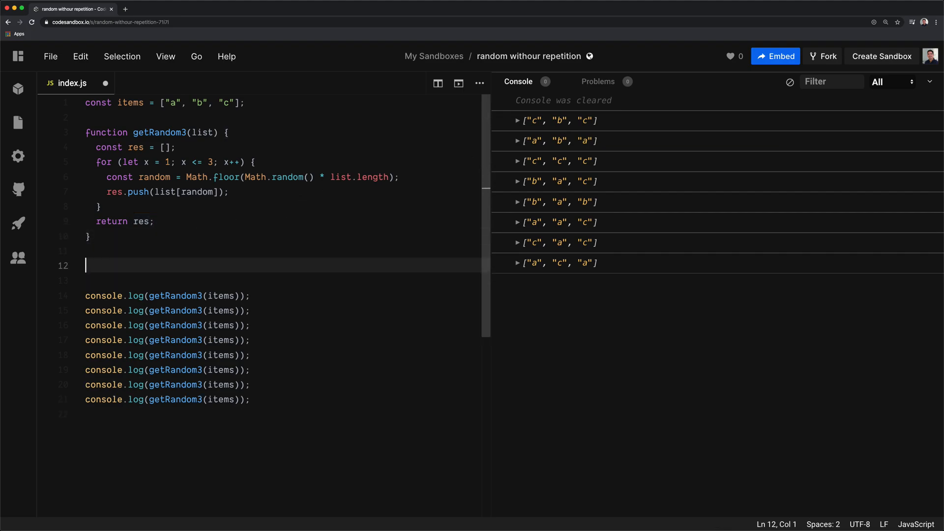
Step: Declare function getRandomElements(list) with its opening brace
text(func)
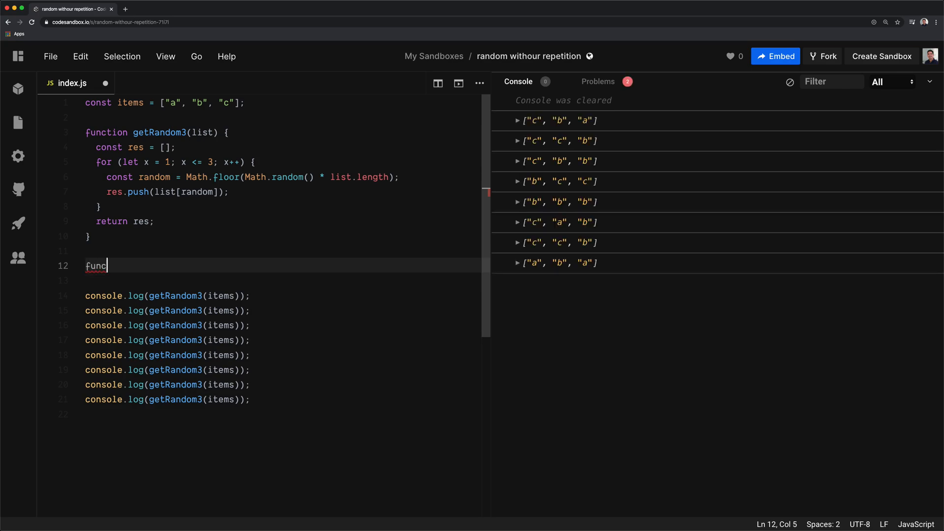
text(tion getRn)
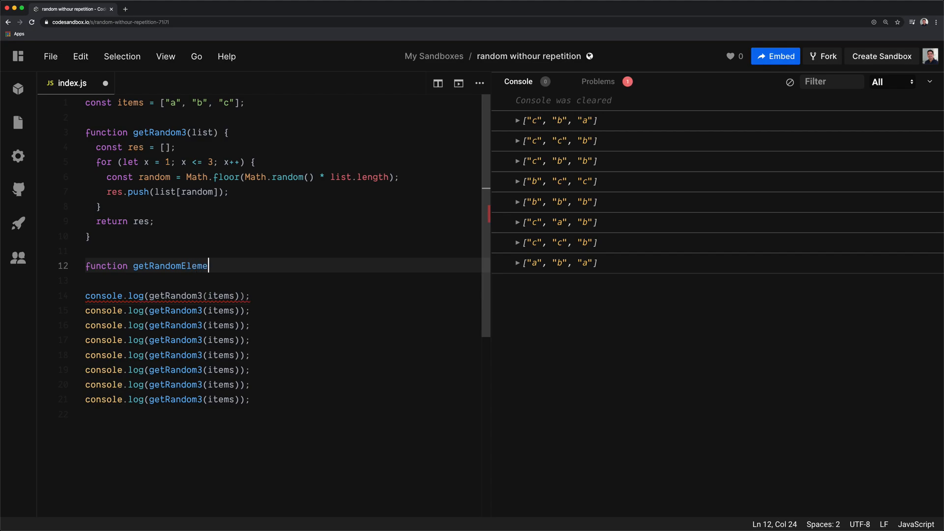
text(nts())
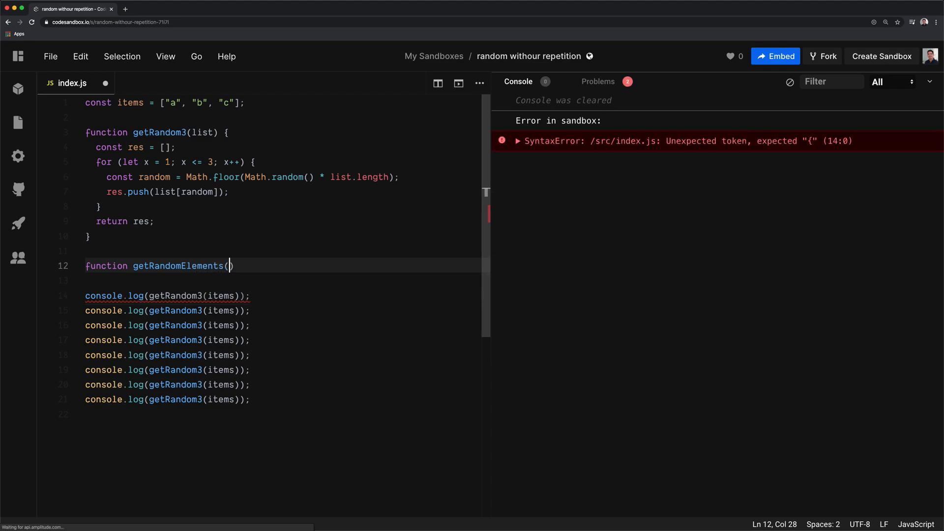
text(list) {)
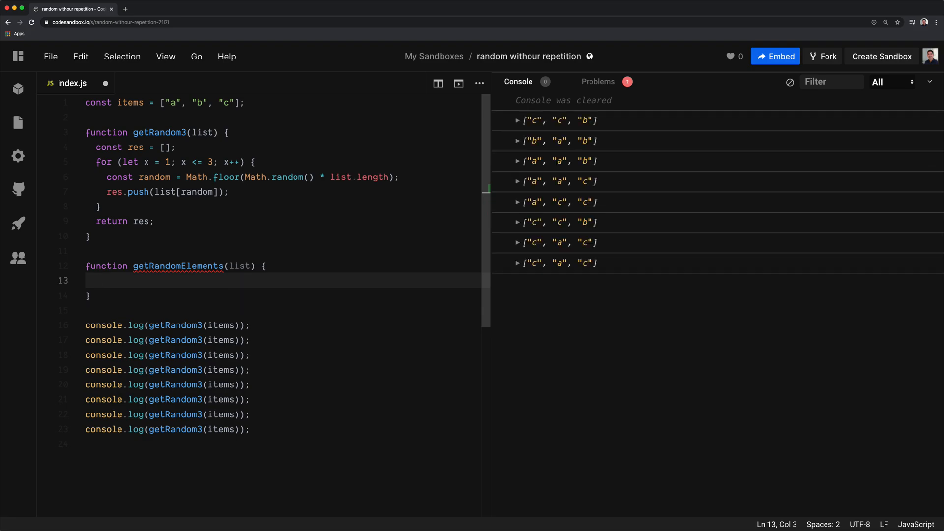
Step: Return a spread copy [...list] chained with .sort(() => )
text(return [..)
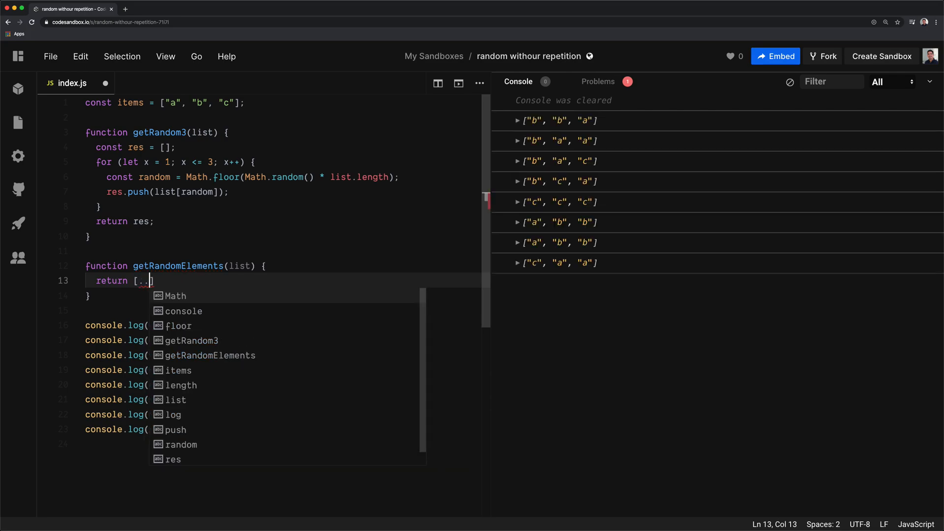
text(list])
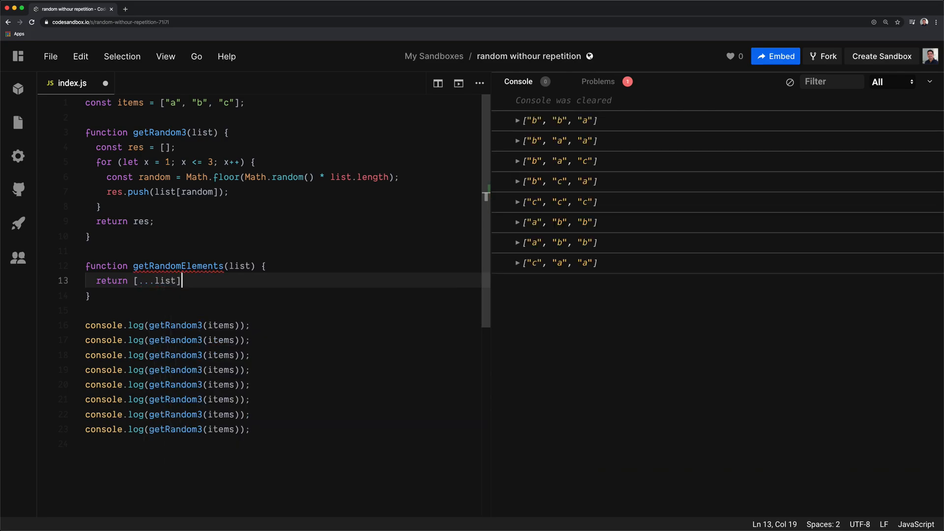
text(.so)
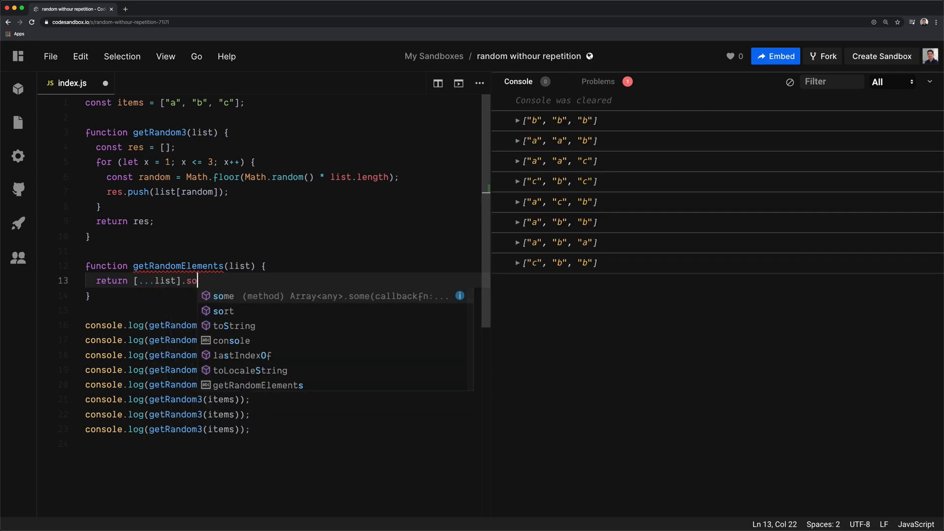
text(rt())
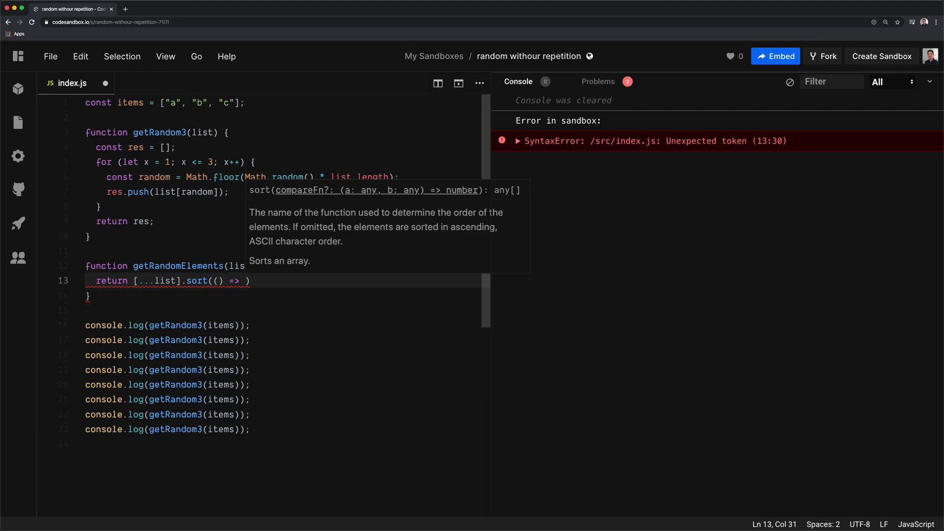
Step: Write the comparator body as Math.random() > 0.5 ? 1 : -1, fixing a misplaced question mark
text(M)
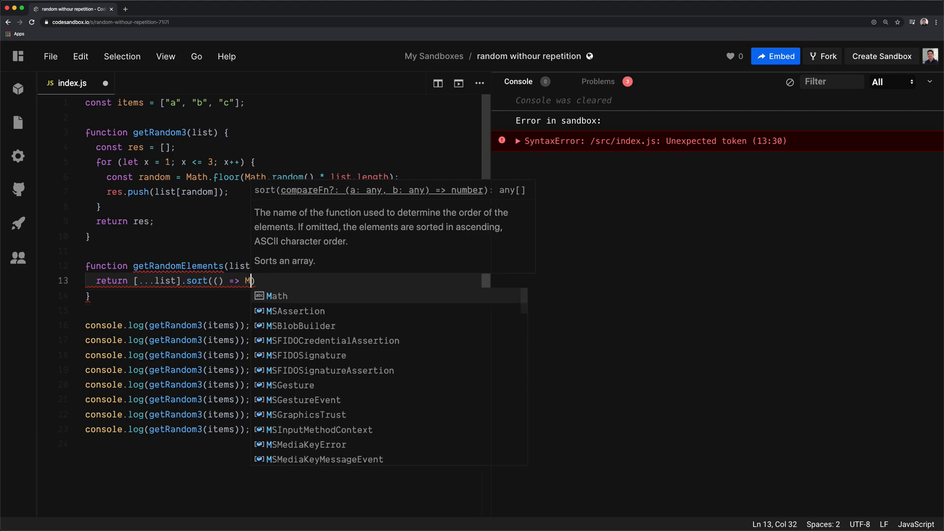
text(ath.)
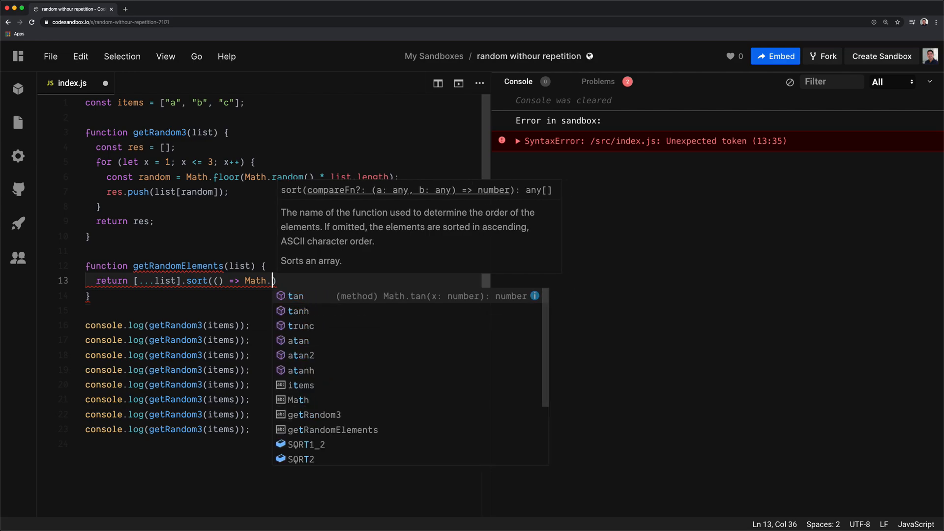
text(tand)
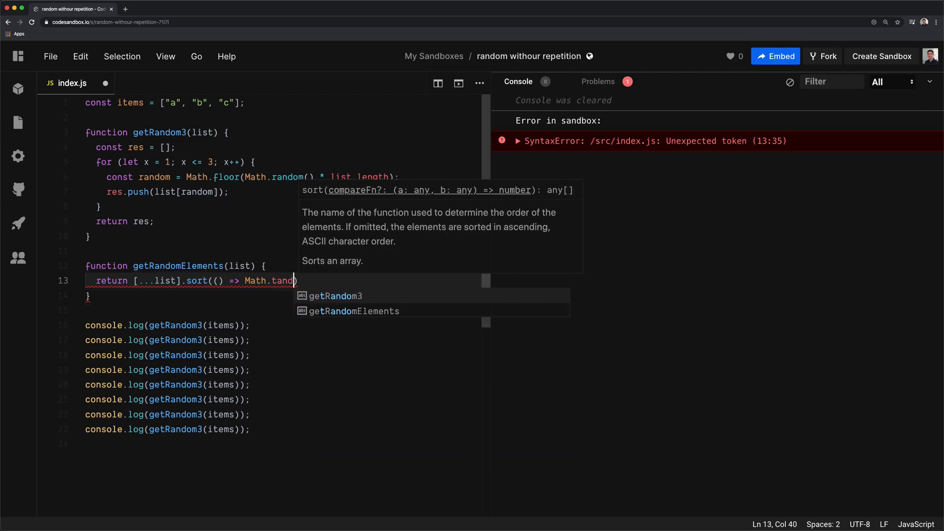
text(om)
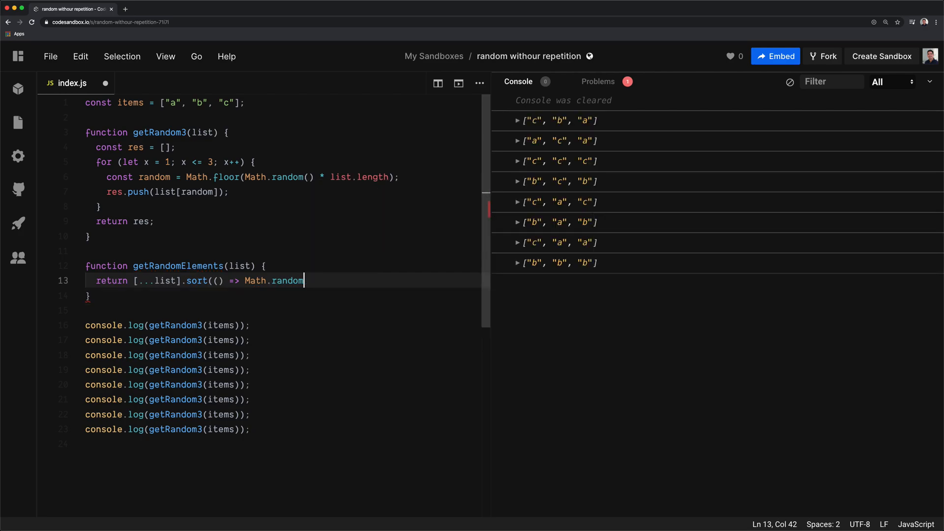
text(()))
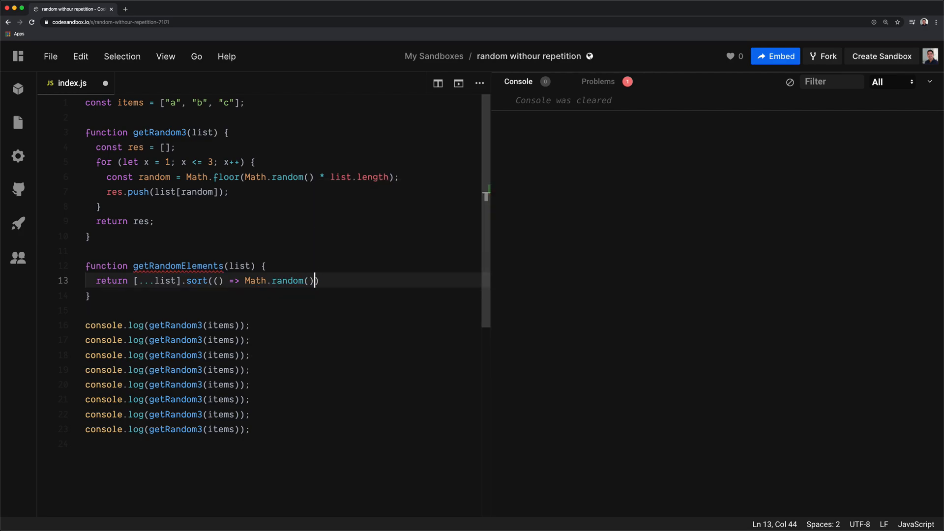
text(?)
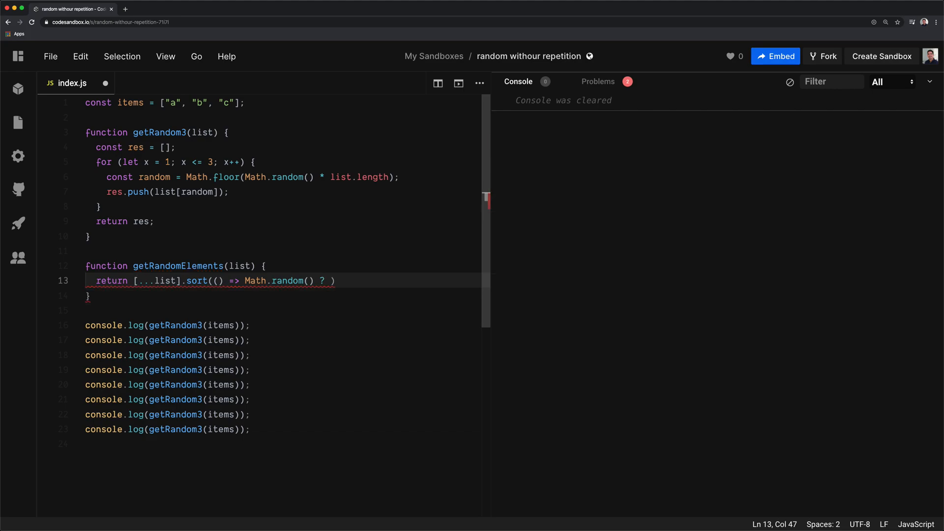
key(Backspace)
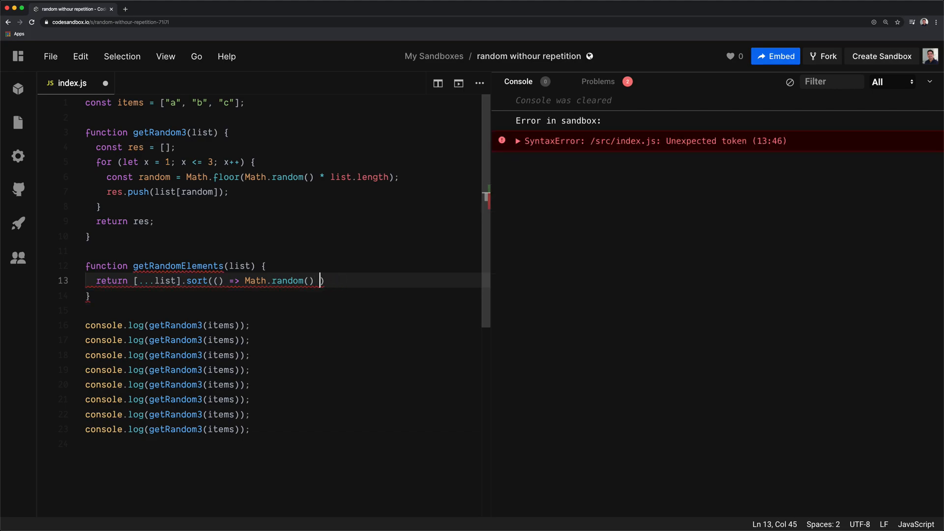
text(> 0.5 ?)
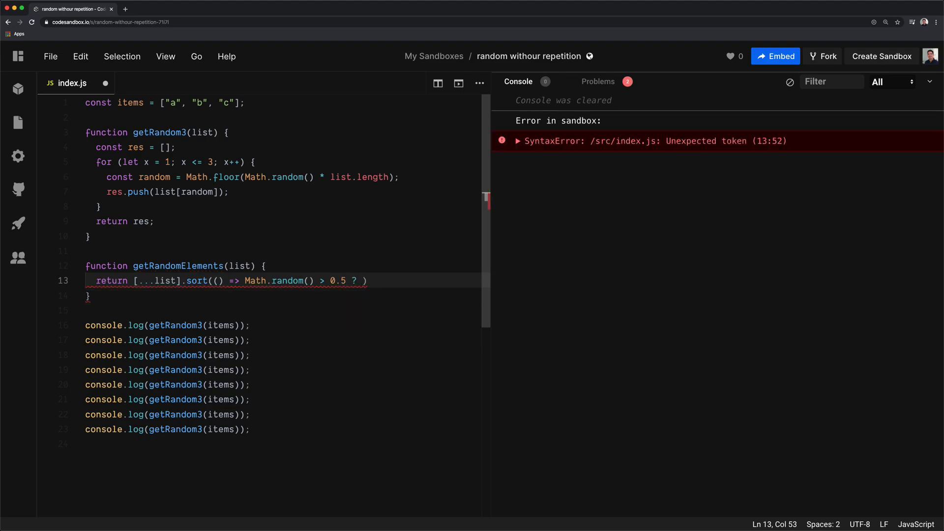
text(1 : -1)
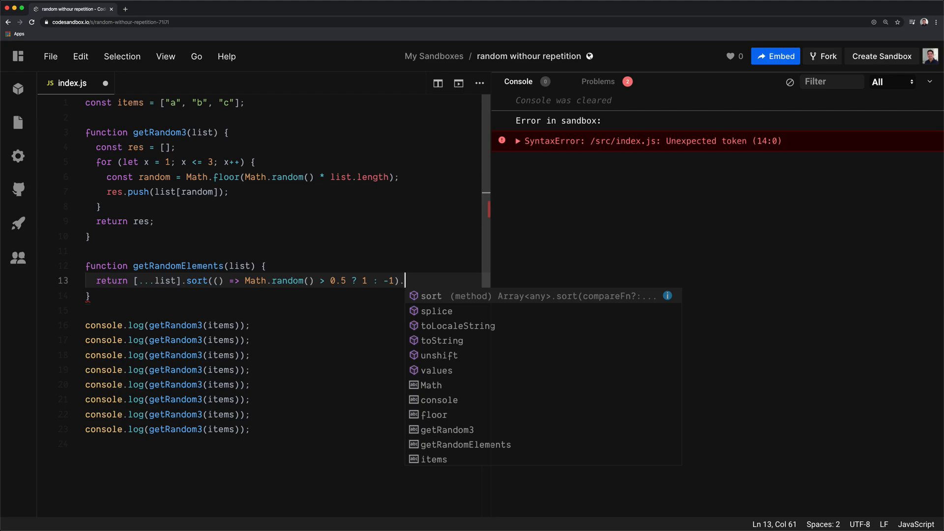
Step: Chain .slice(0, 3) after the sort so only three shuffled elements are returned
text(.slic)
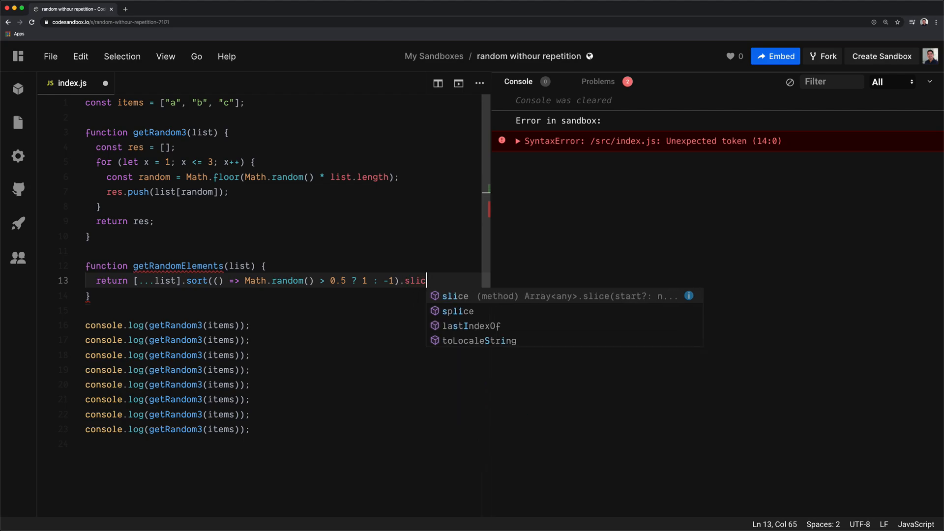
text(e(0,)
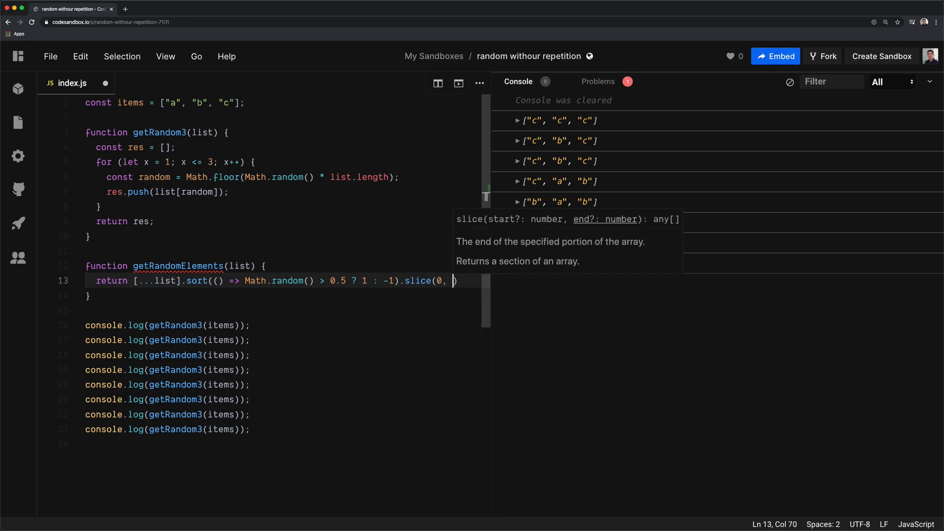
text(3)
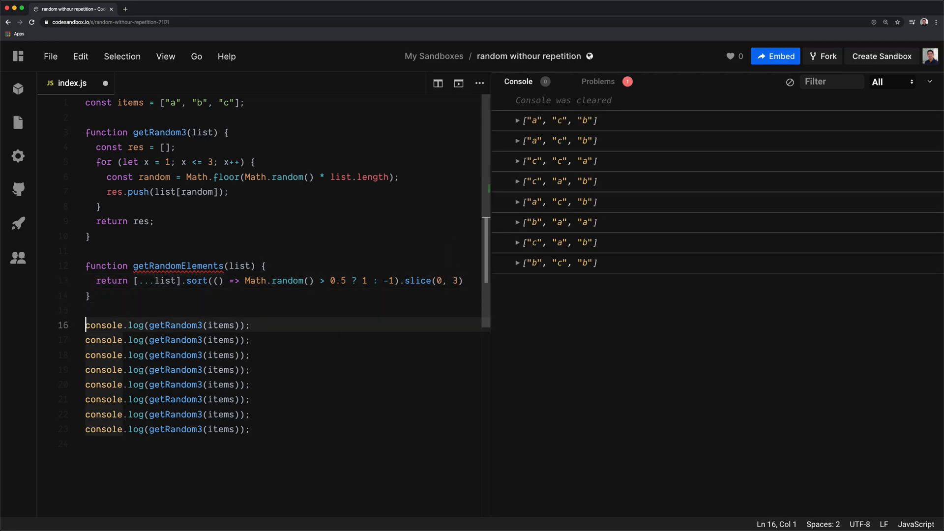
Step: Rename getRandom3 to getRandomElements in all eight log calls and return to the function's parameter list
double_click(174, 325)
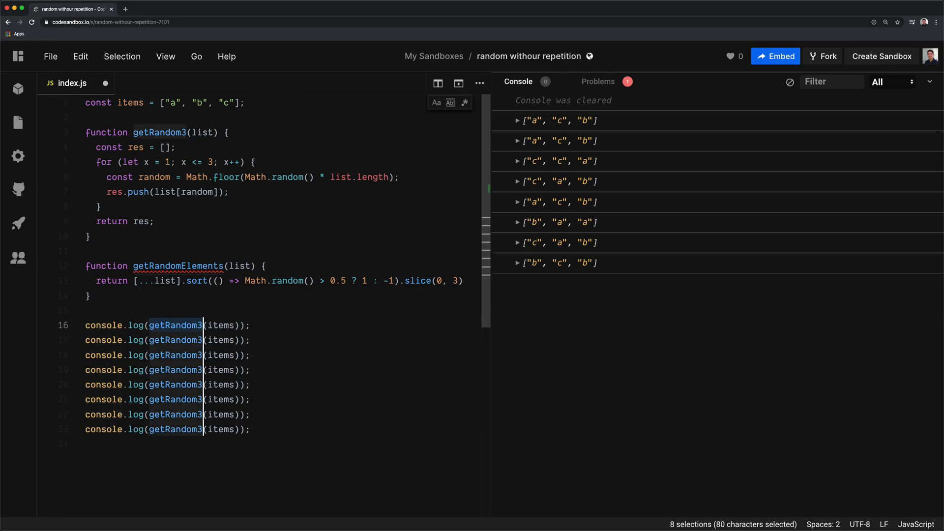
key(Backspace)
text(, "d", "f", "g")
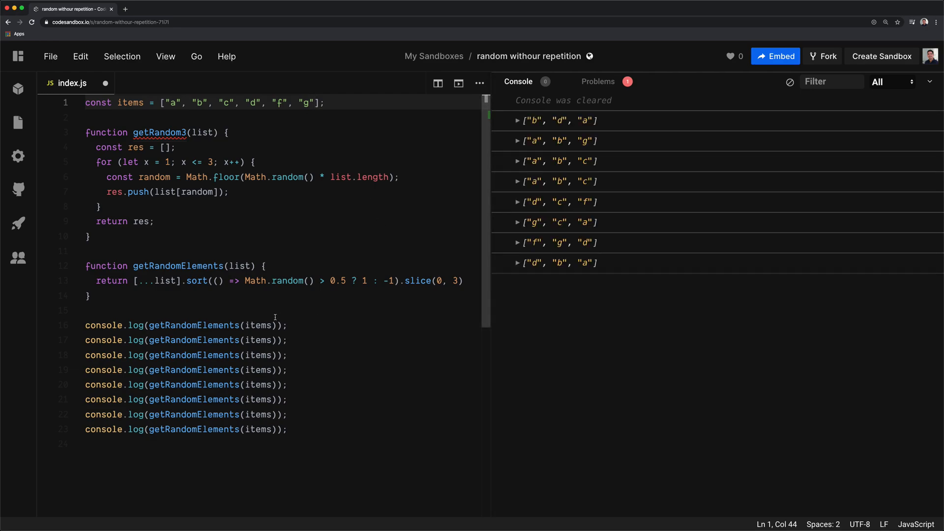
click(87, 310)
text(, )
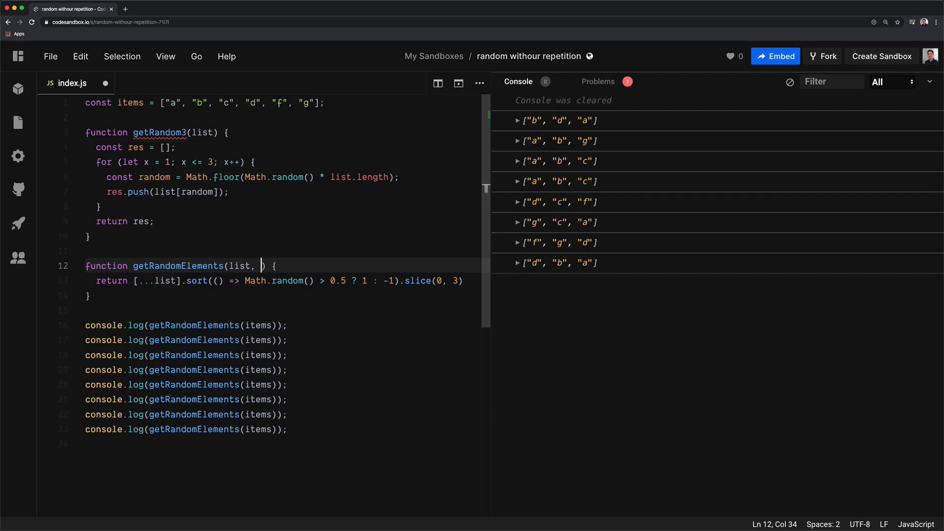
Step: Add an items = 3 parameter used in slice(0, items) and pass 5 in the second log call
text(items)
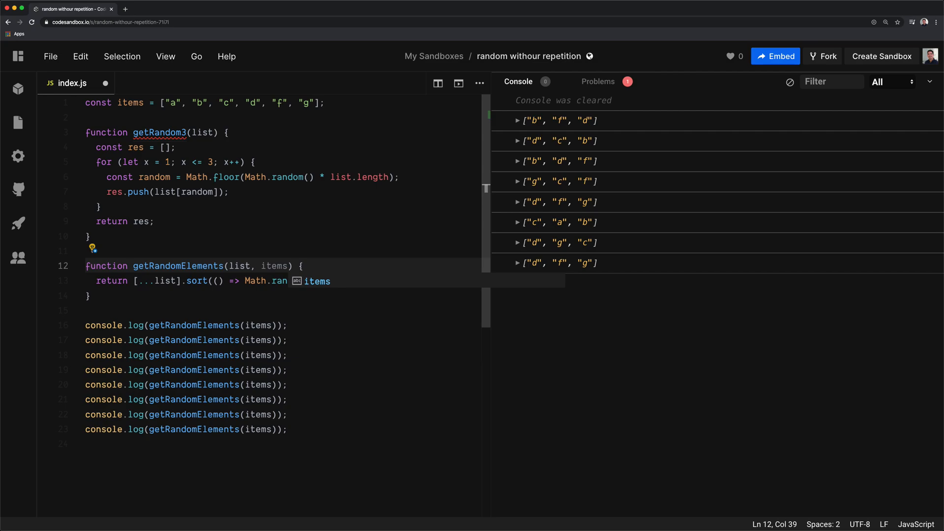
click(789, 82)
text(dom() > 0.5 ? 1 : -1).slice(0, 3)
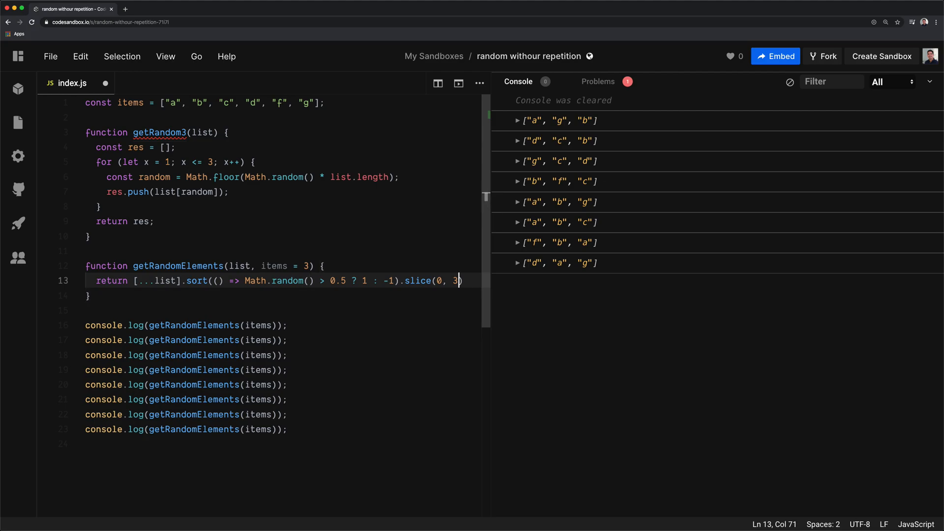
text(imten)
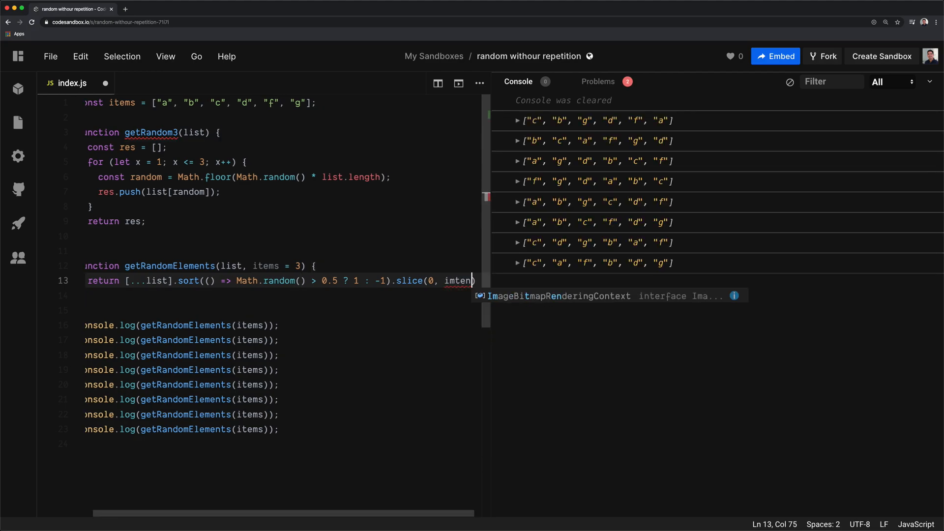
text(items)
click(285, 339)
text(,)
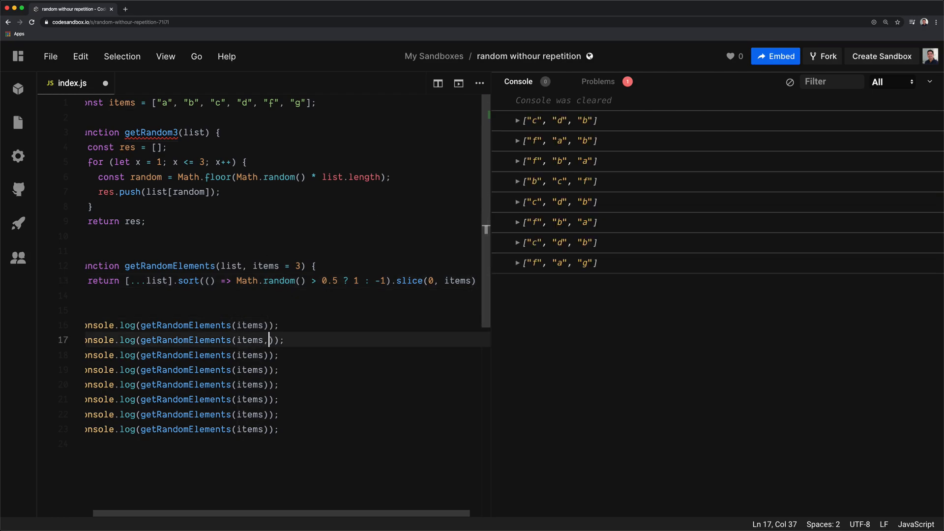
text(5)
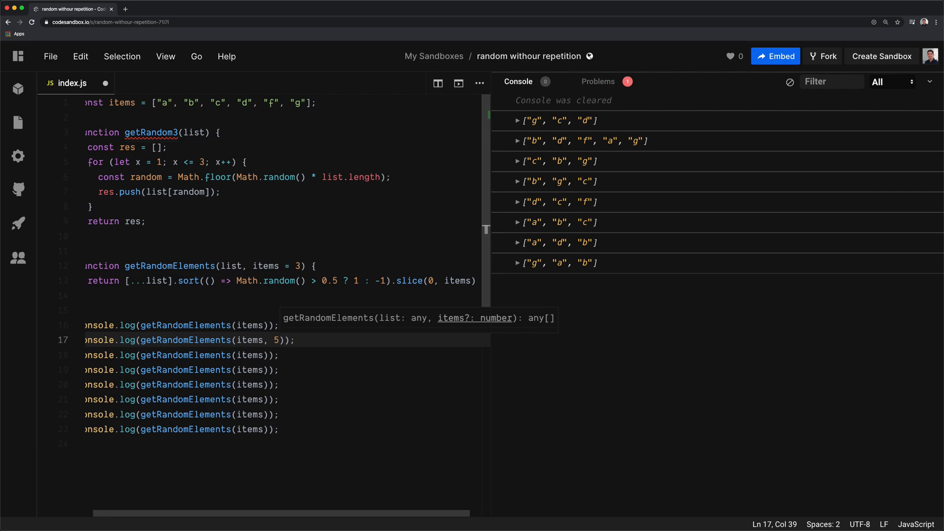